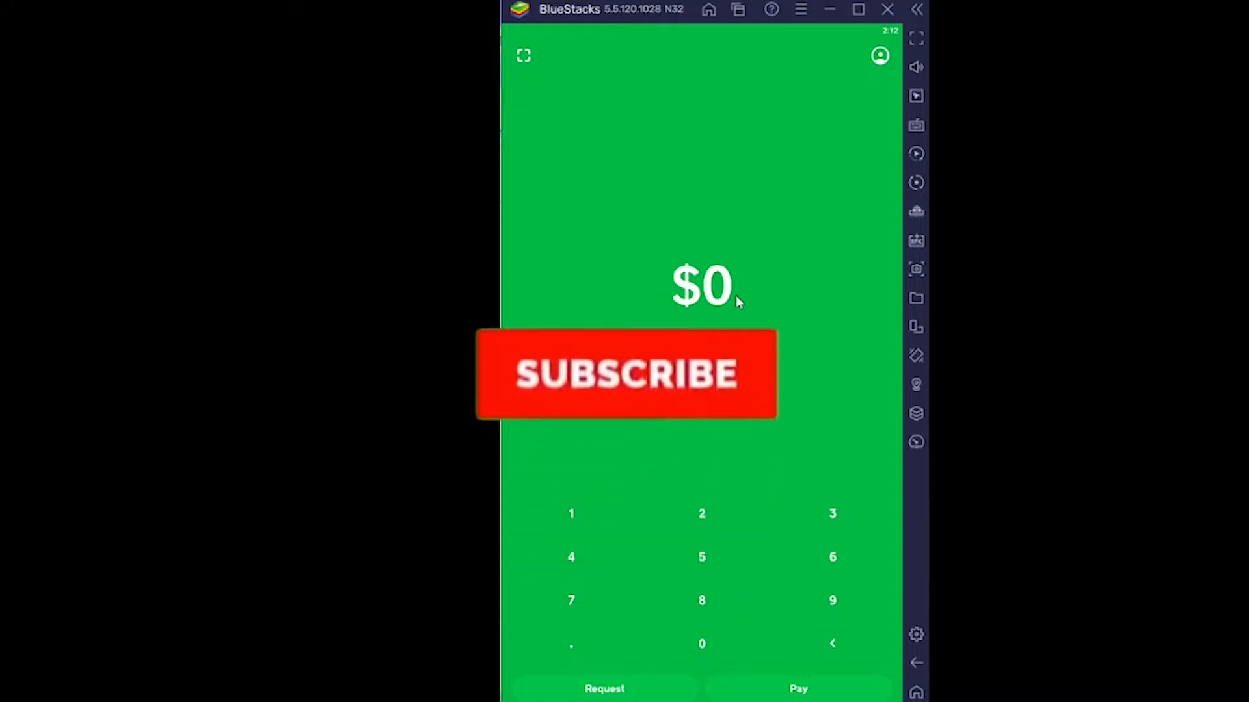
Clear Cash App's data from its Storage settings and confirm the deletion with OK
left_click(626, 374)
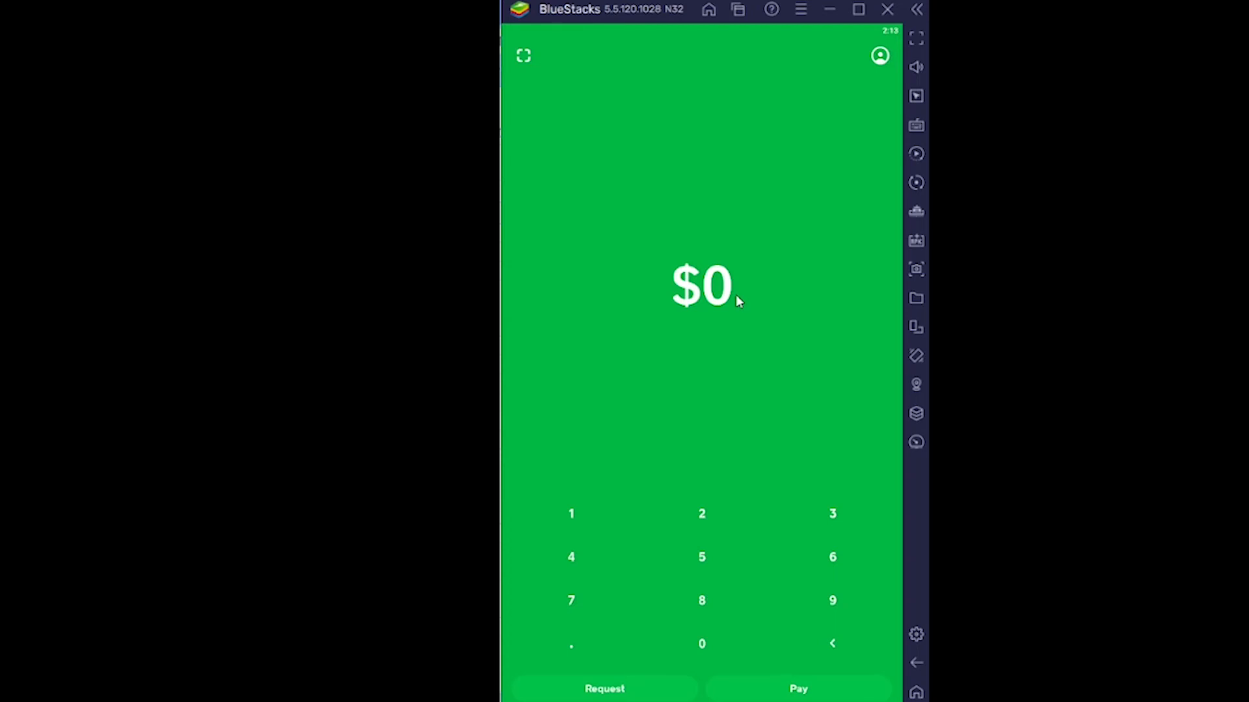
mouse_move(828, 500)
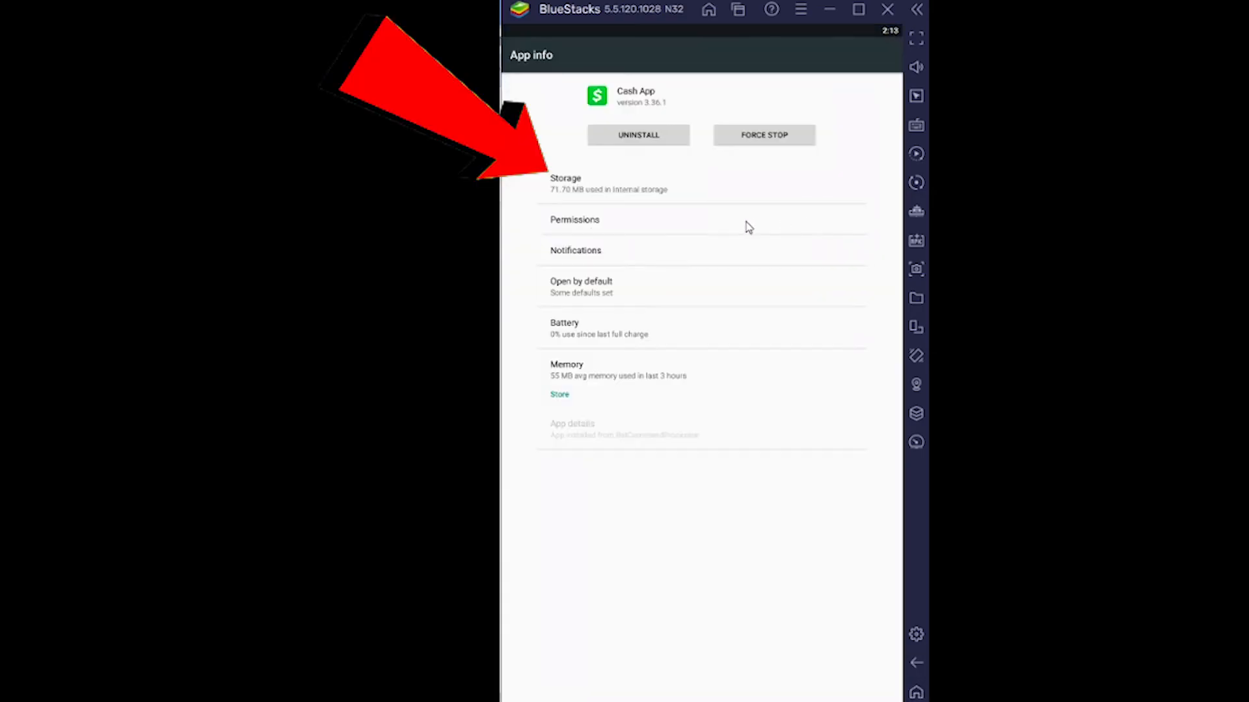
left_click(578, 183)
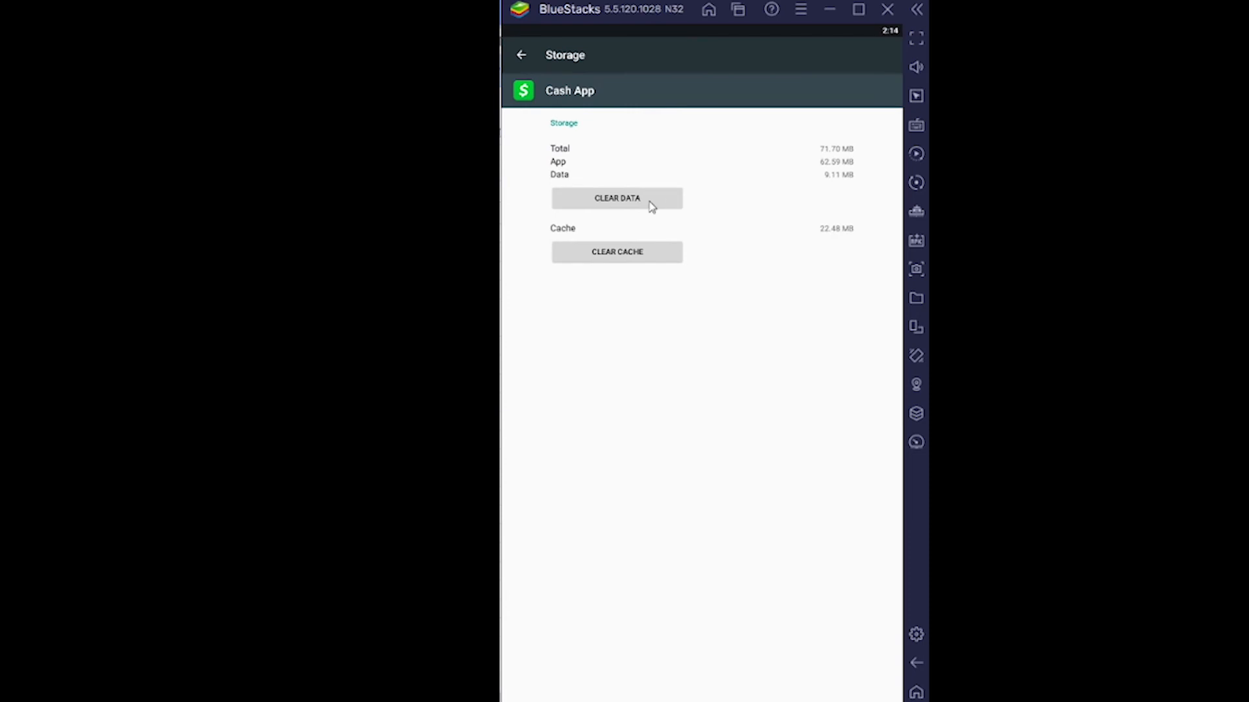
left_click(616, 198)
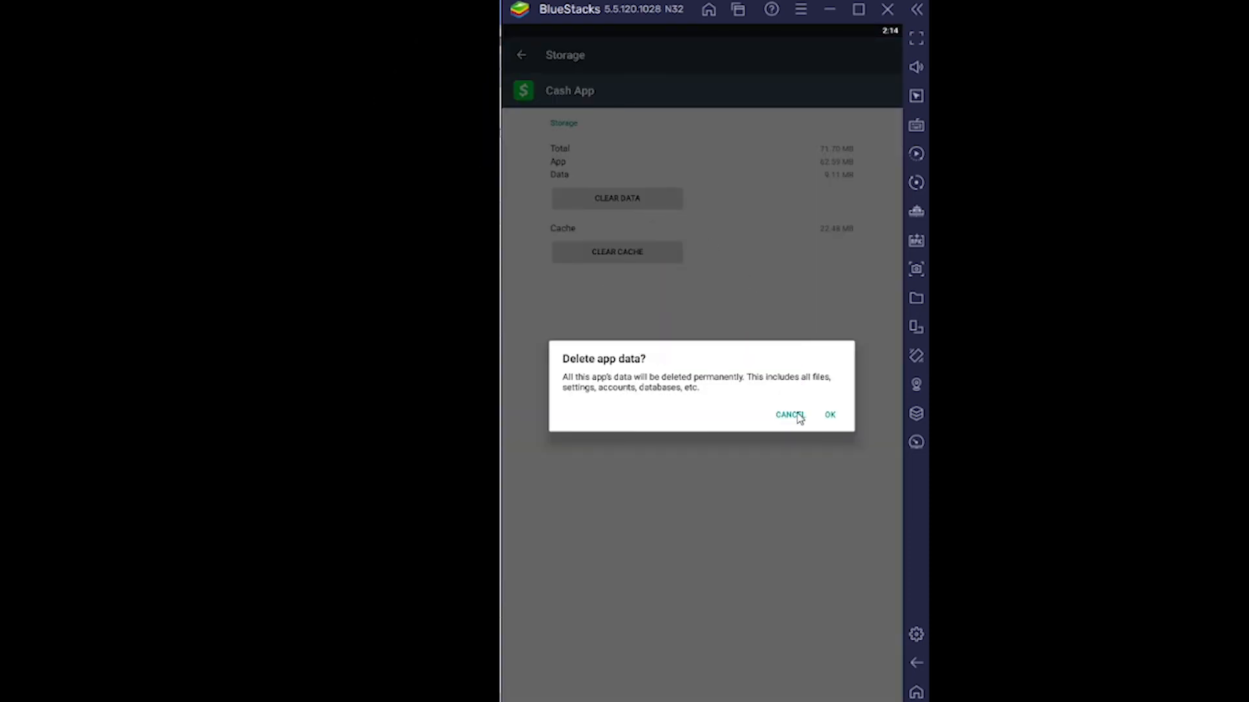
left_click(789, 414)
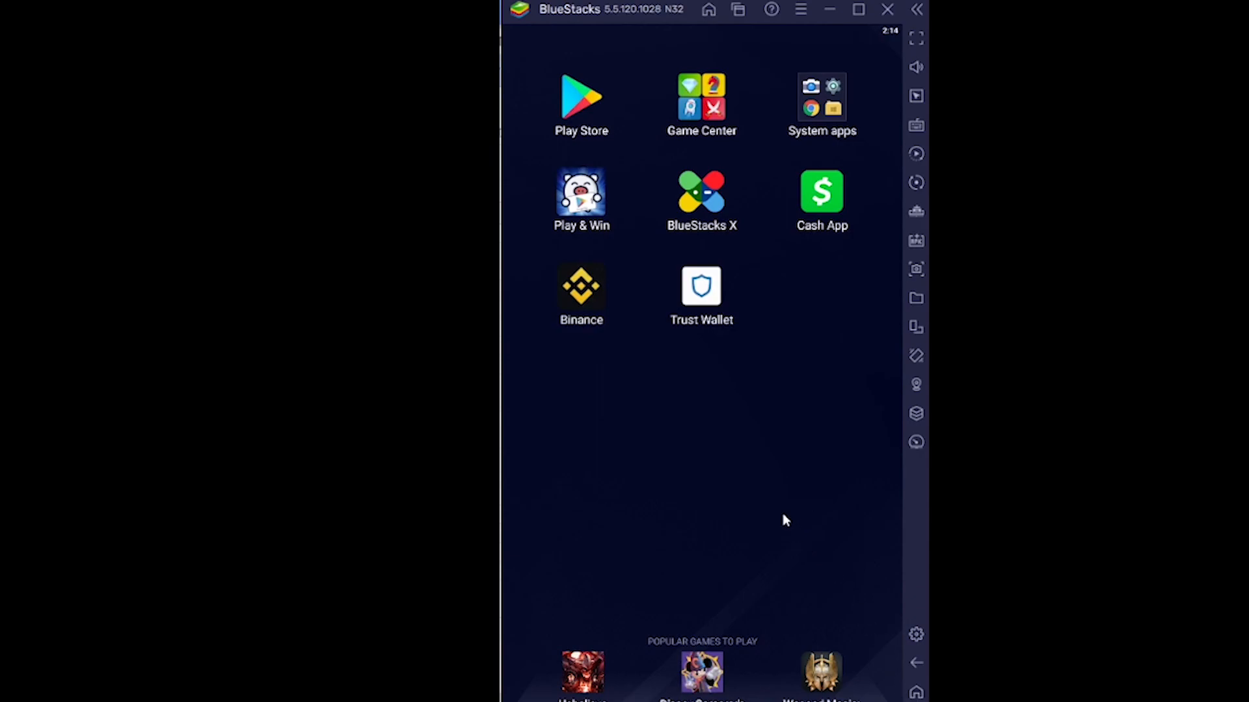
mouse_move(685, 569)
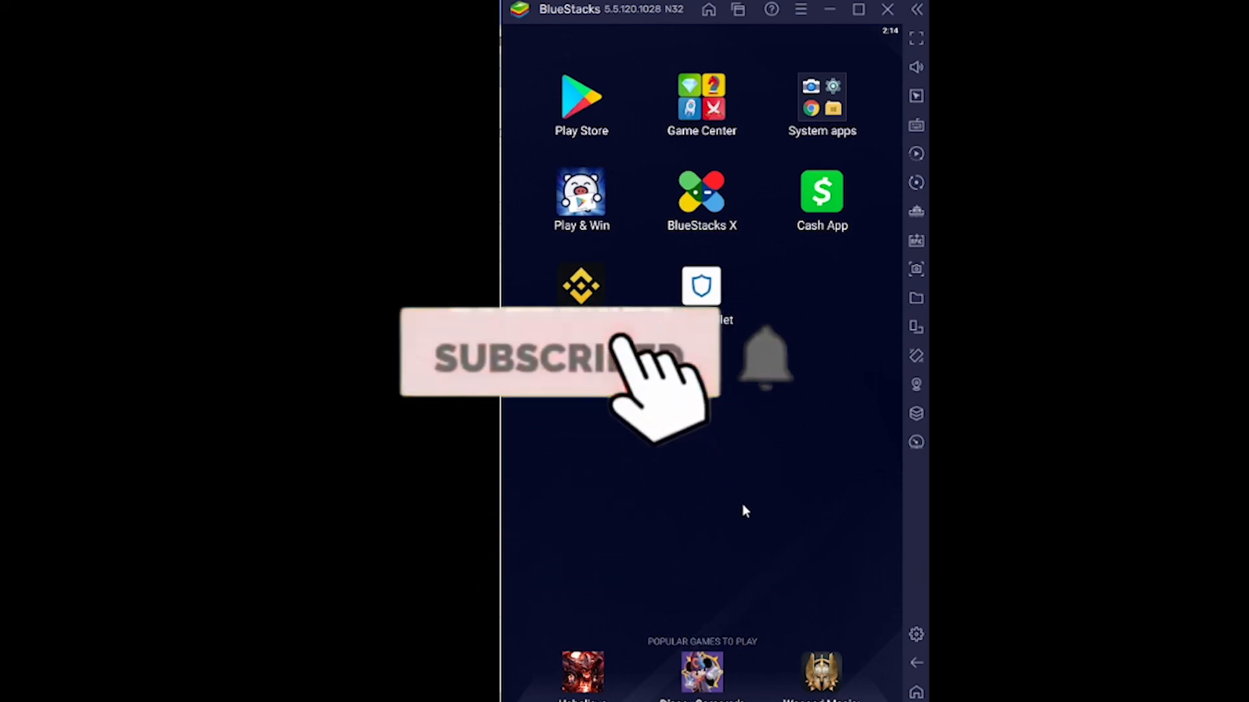
mouse_move(788, 543)
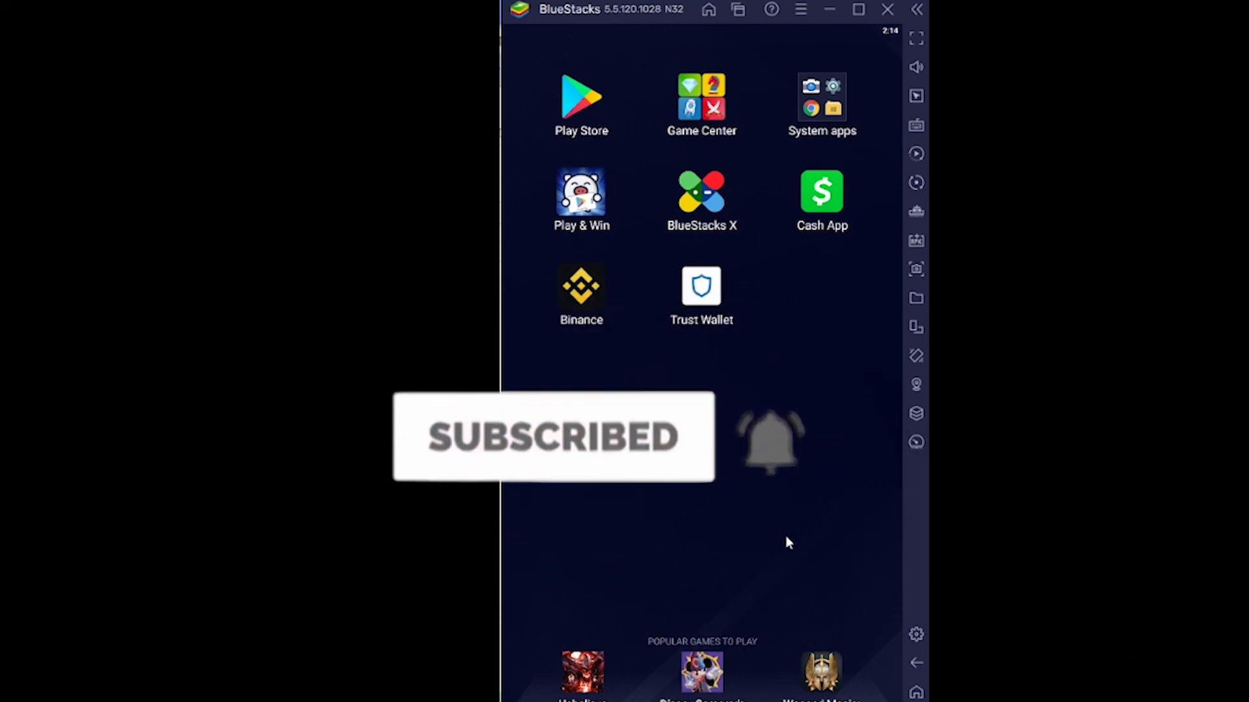